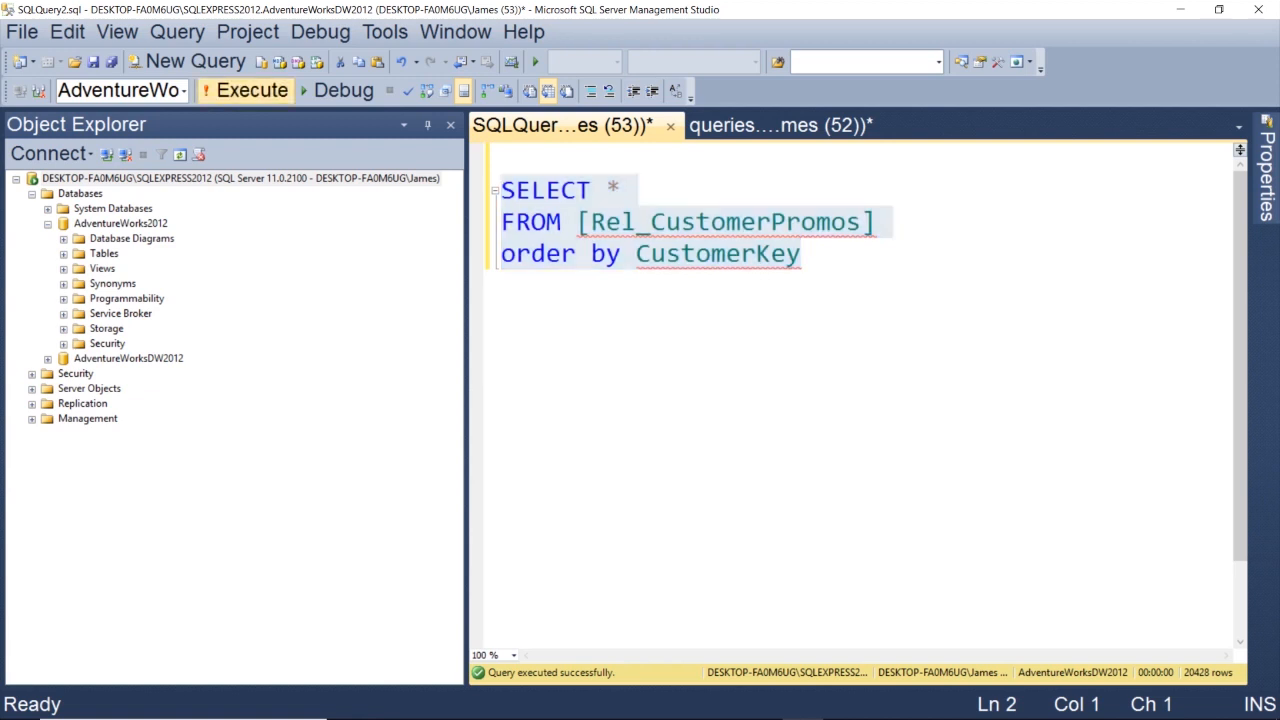
# - Review the Rel_CustomerPromos query results, highlighting the CustomerKey and CountFact columns
pyautogui.click(252, 90)
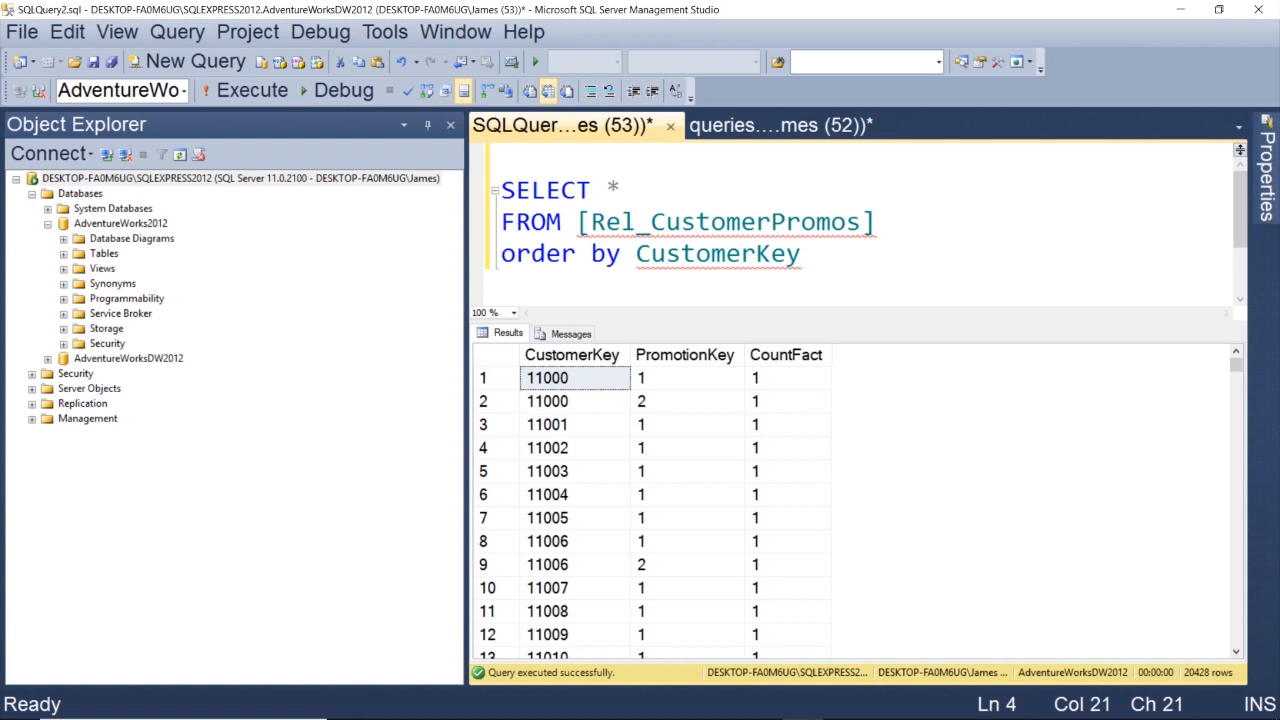
pyautogui.click(548, 378)
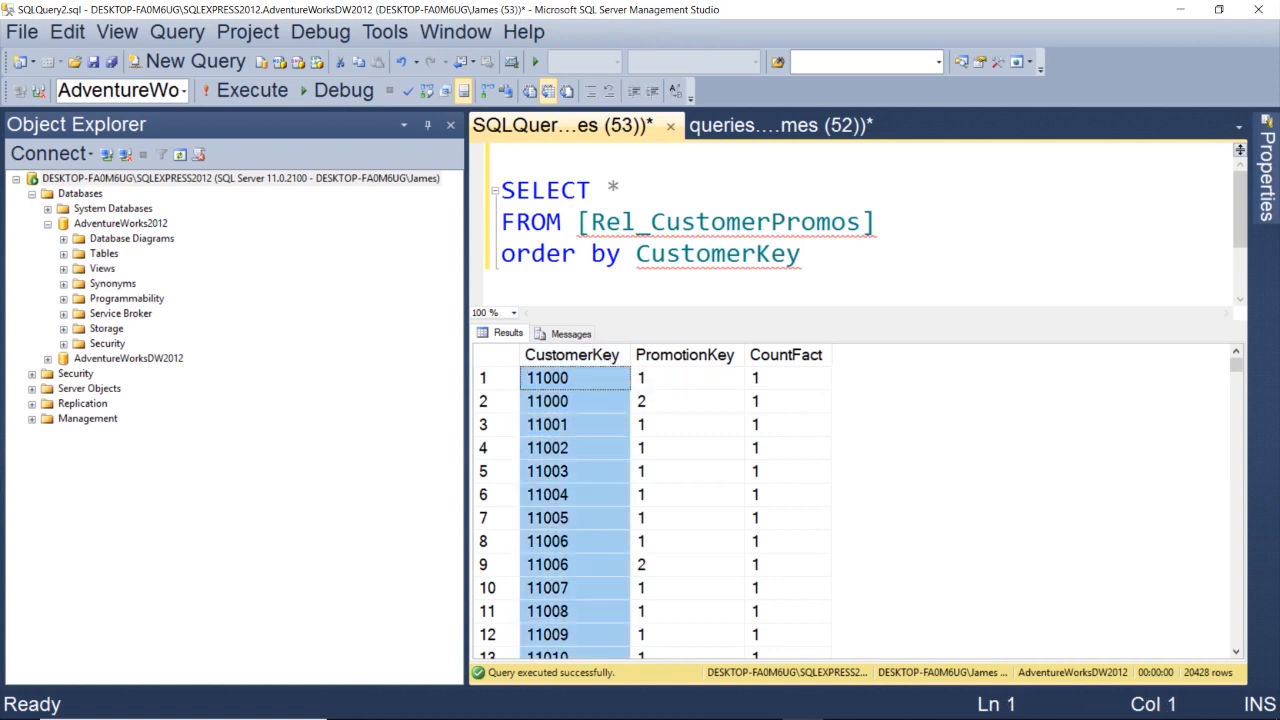
pyautogui.click(684, 376)
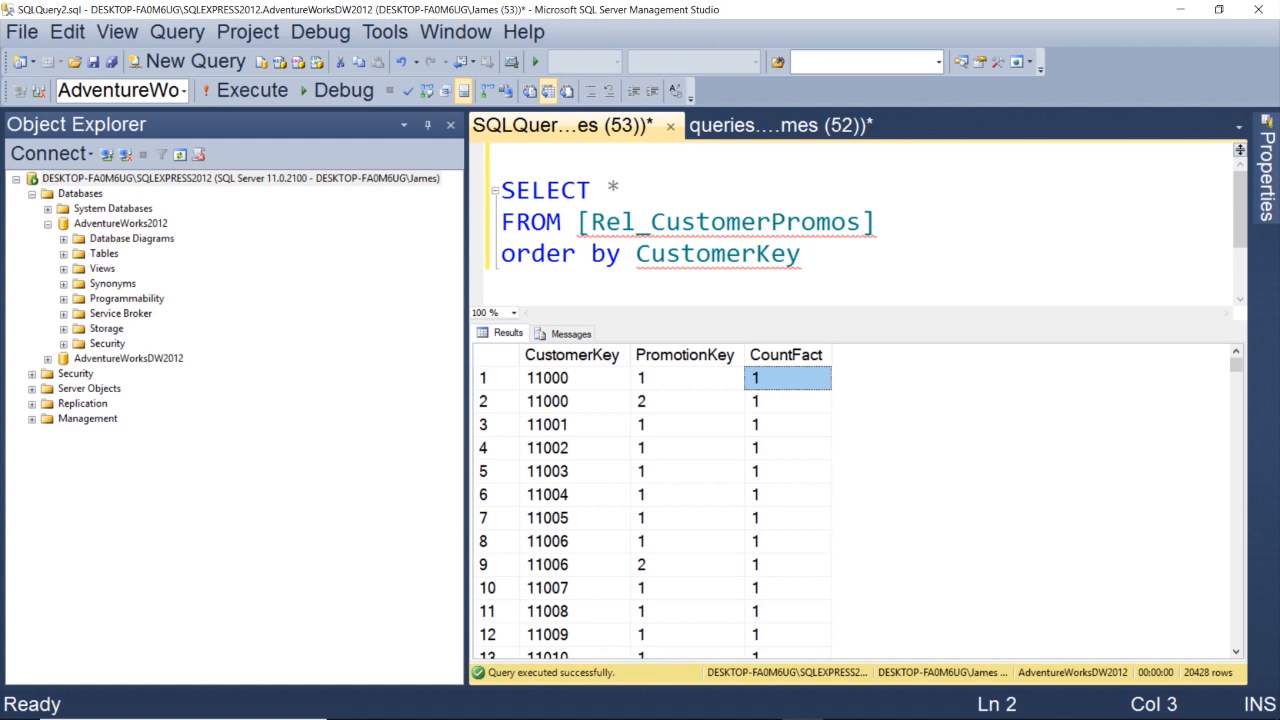
pyautogui.scroll(-3)
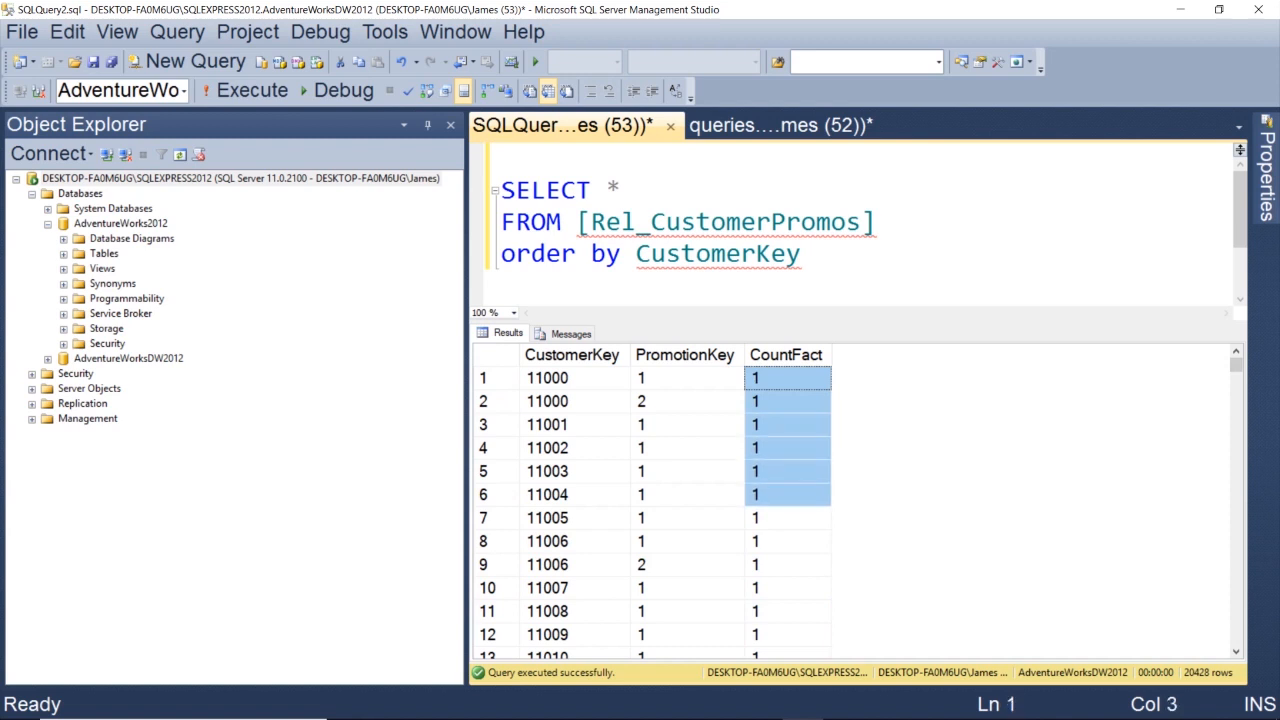
pyautogui.click(788, 376)
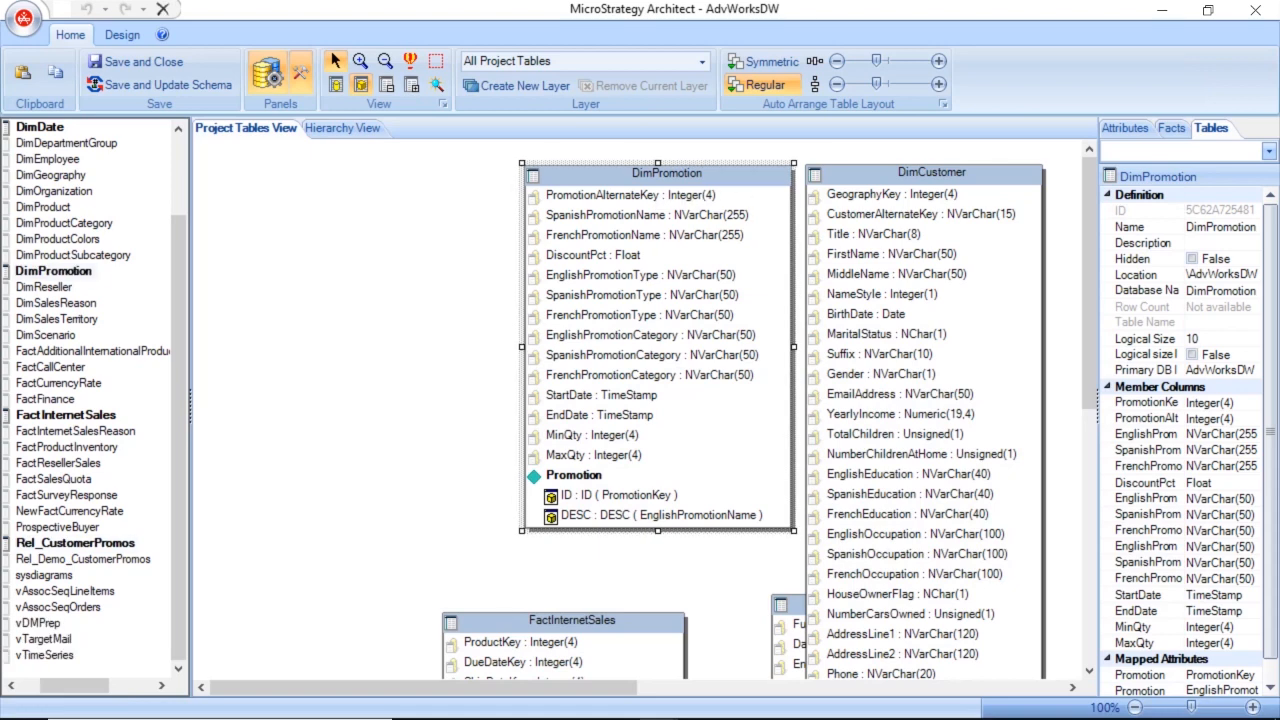
# - Inspect Promotion and DimCustomer, then add Rel_Demo_CustomerPromos to the project tables
pyautogui.click(656, 514)
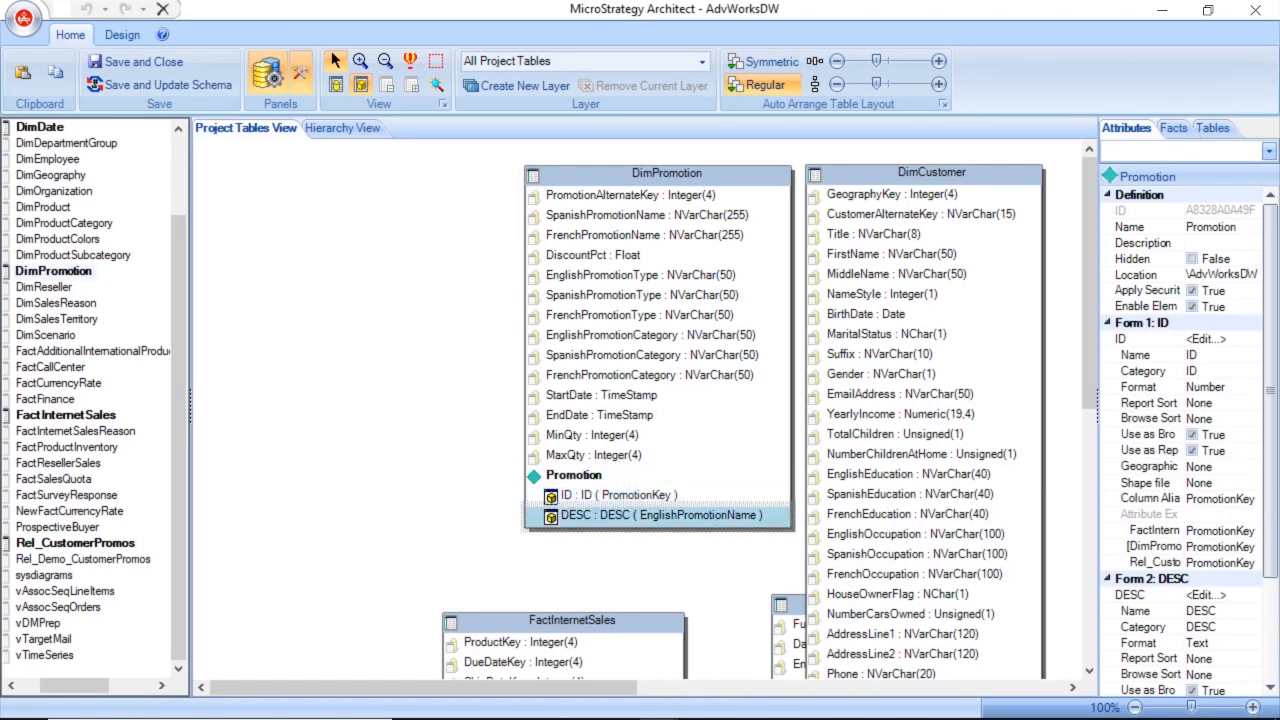
pyautogui.click(930, 172)
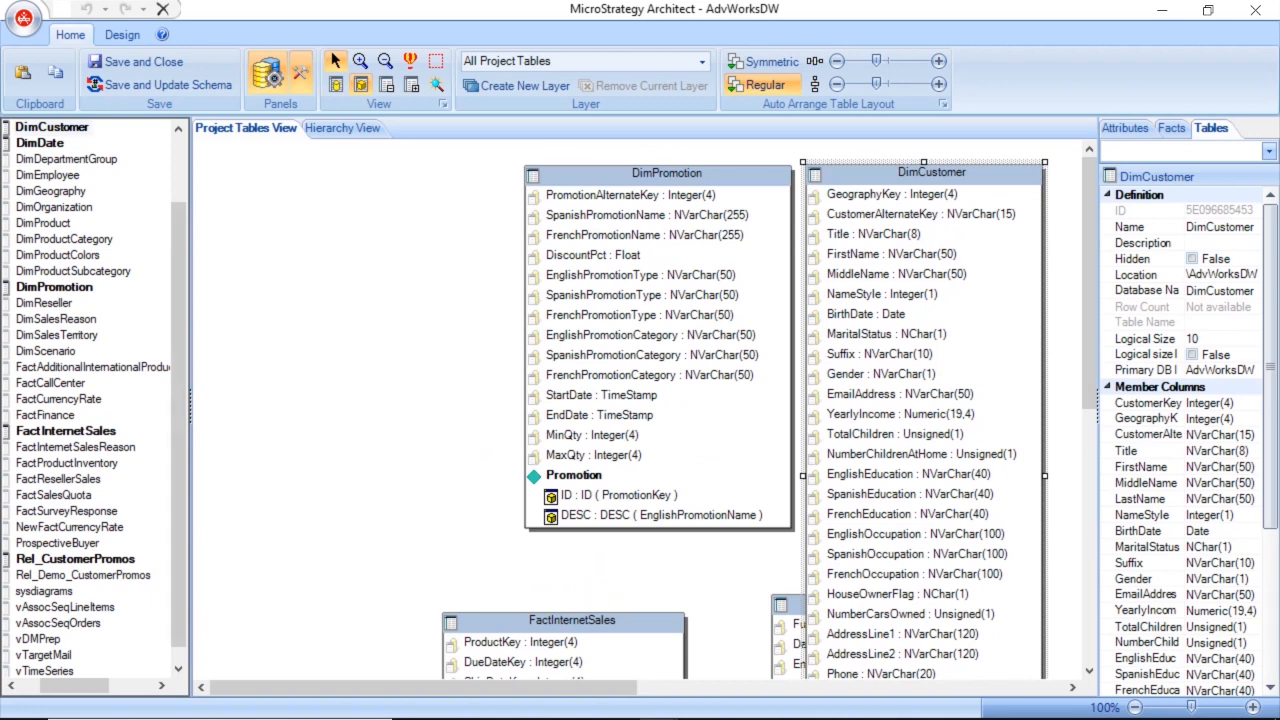
pyautogui.click(82, 576)
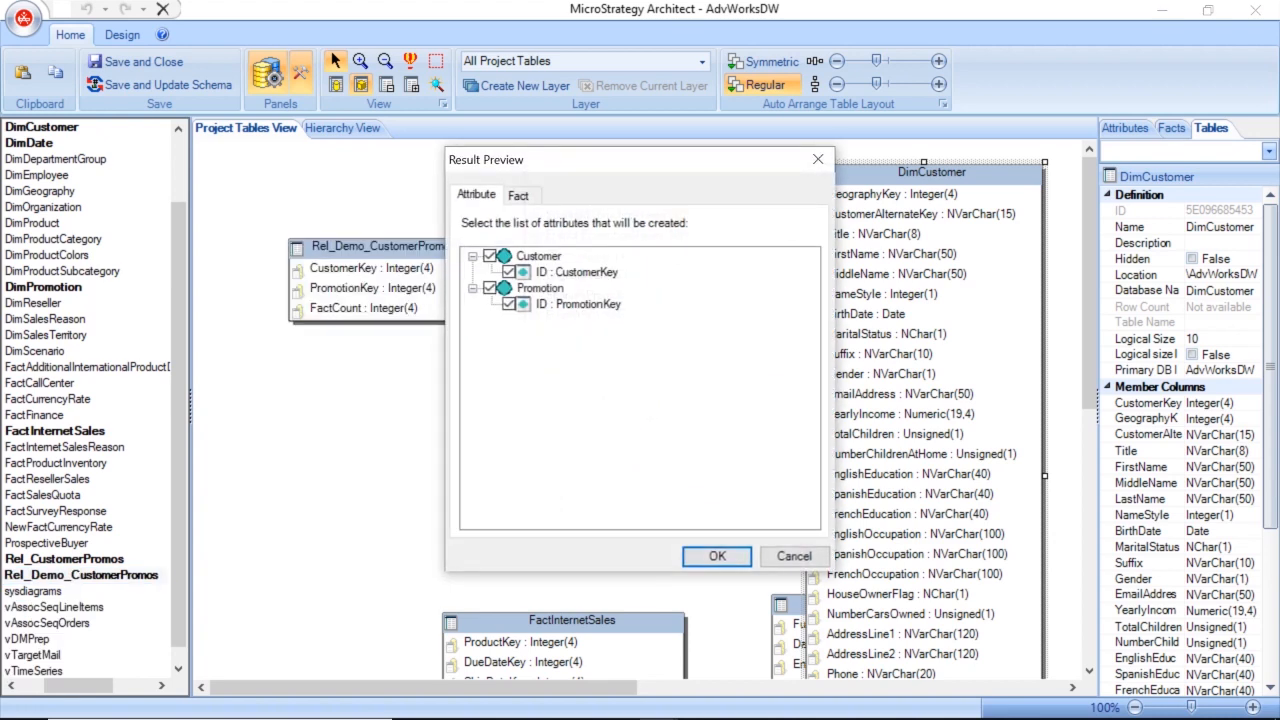
# - Confirm the Result Preview creating Customer and Promotion attributes and the Factcount fact
pyautogui.click(540, 288)
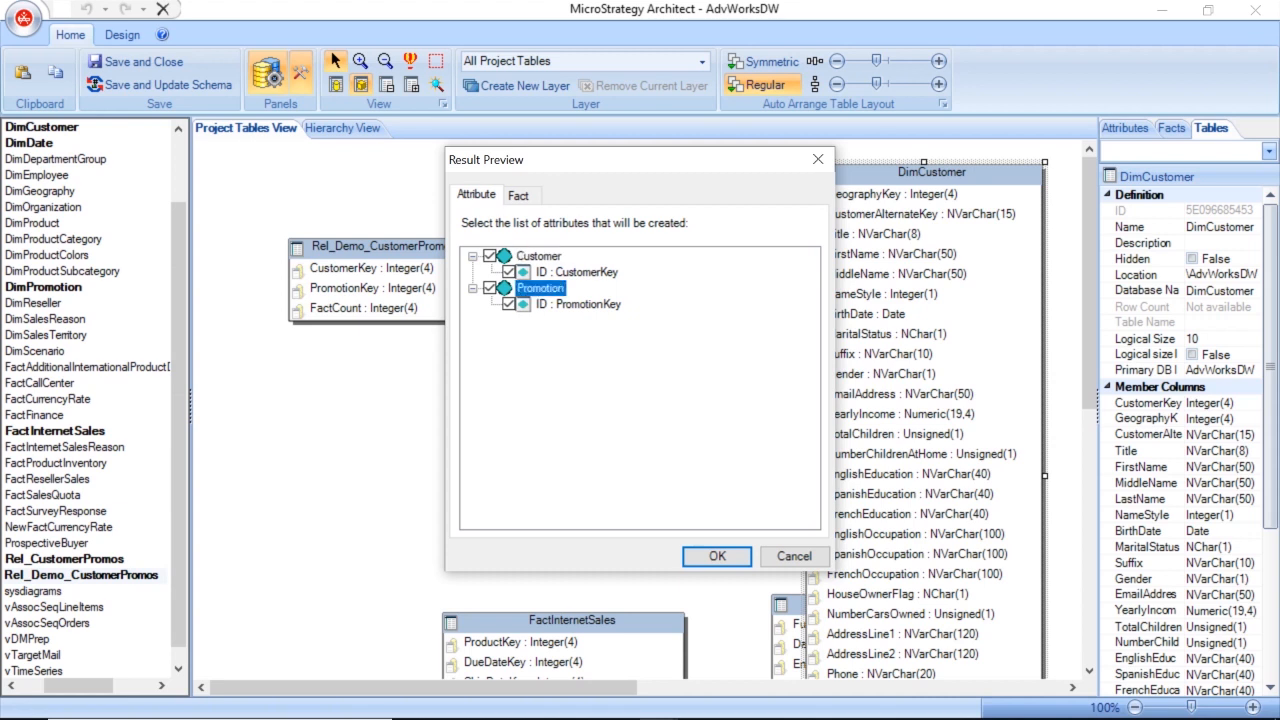
pyautogui.click(520, 194)
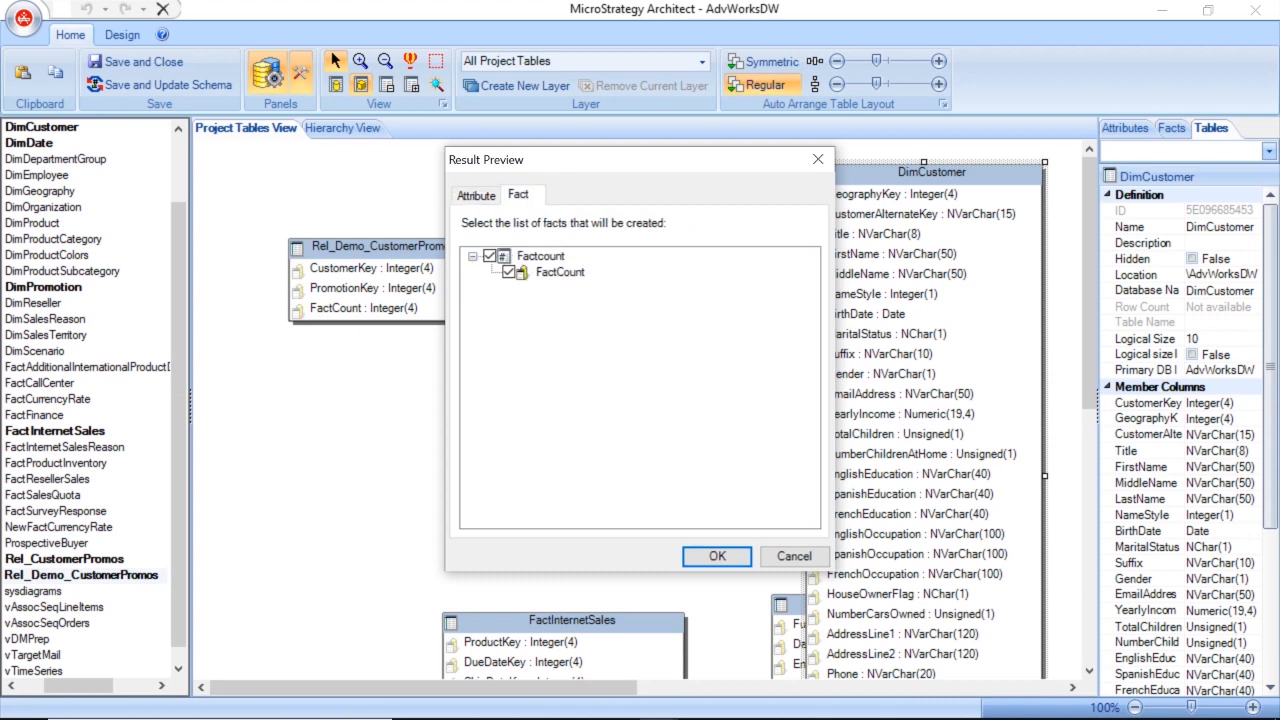
pyautogui.click(476, 194)
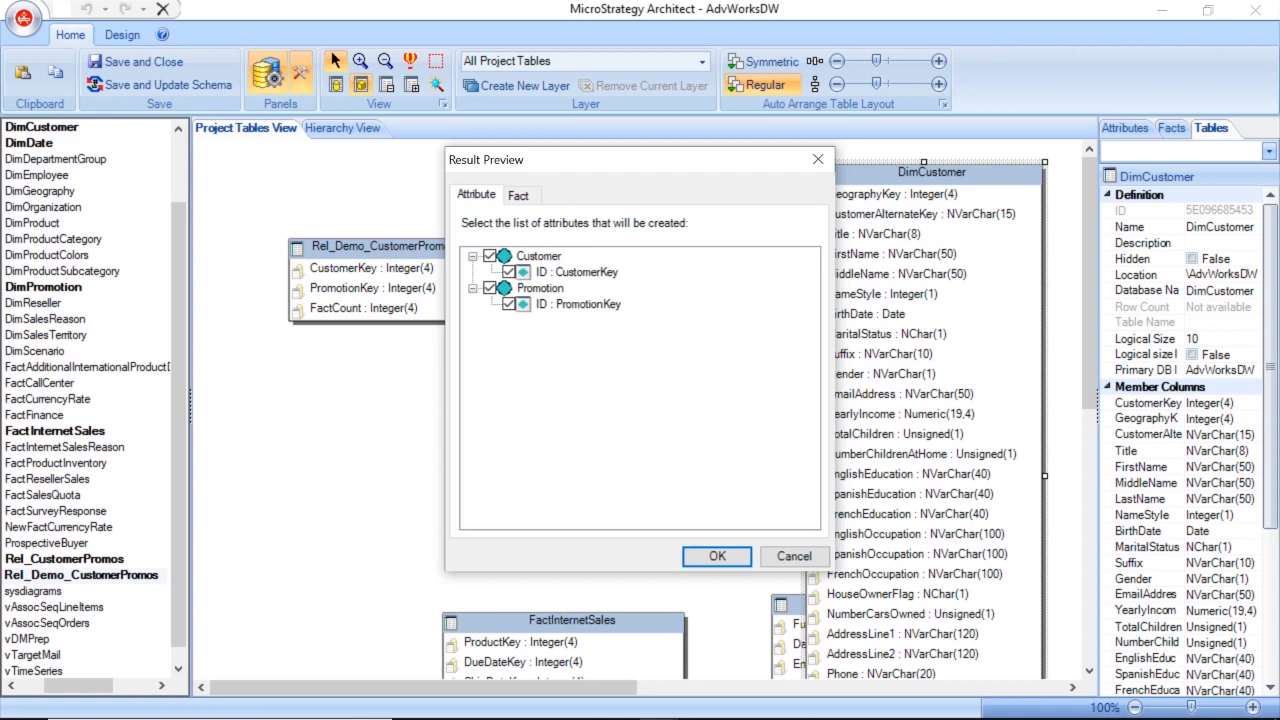
pyautogui.click(716, 556)
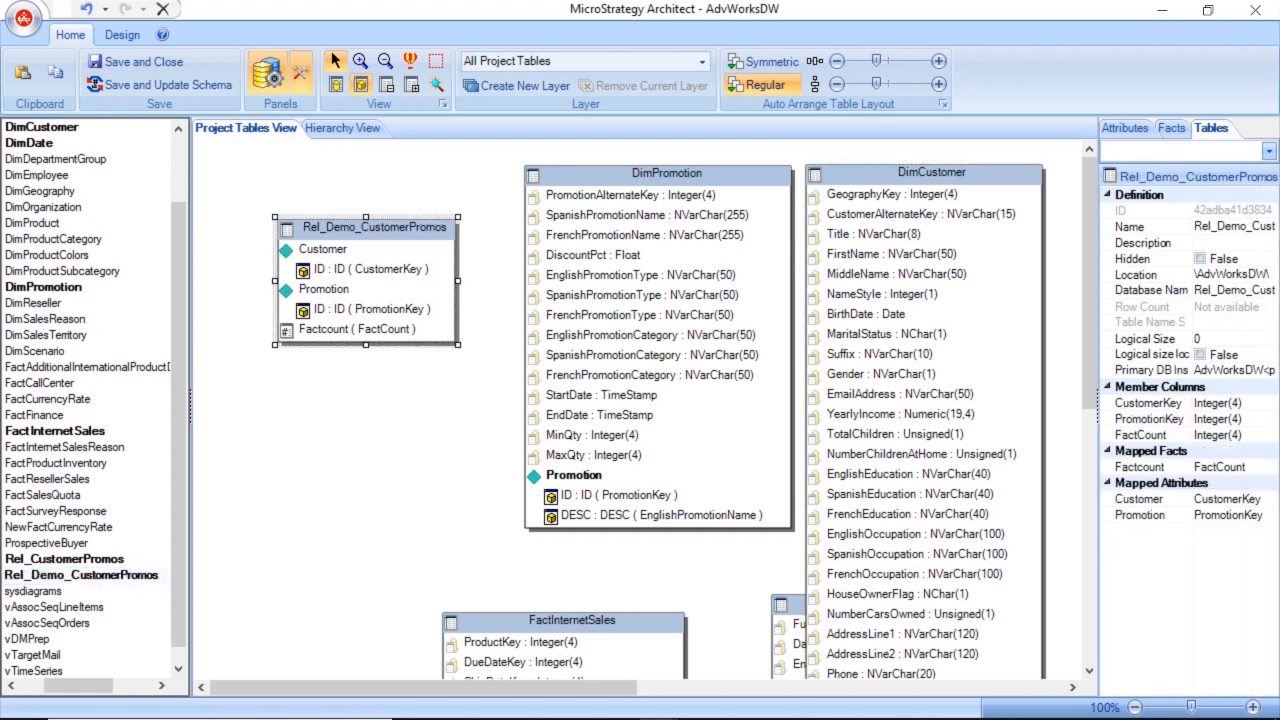
pyautogui.moveTo(358, 328)
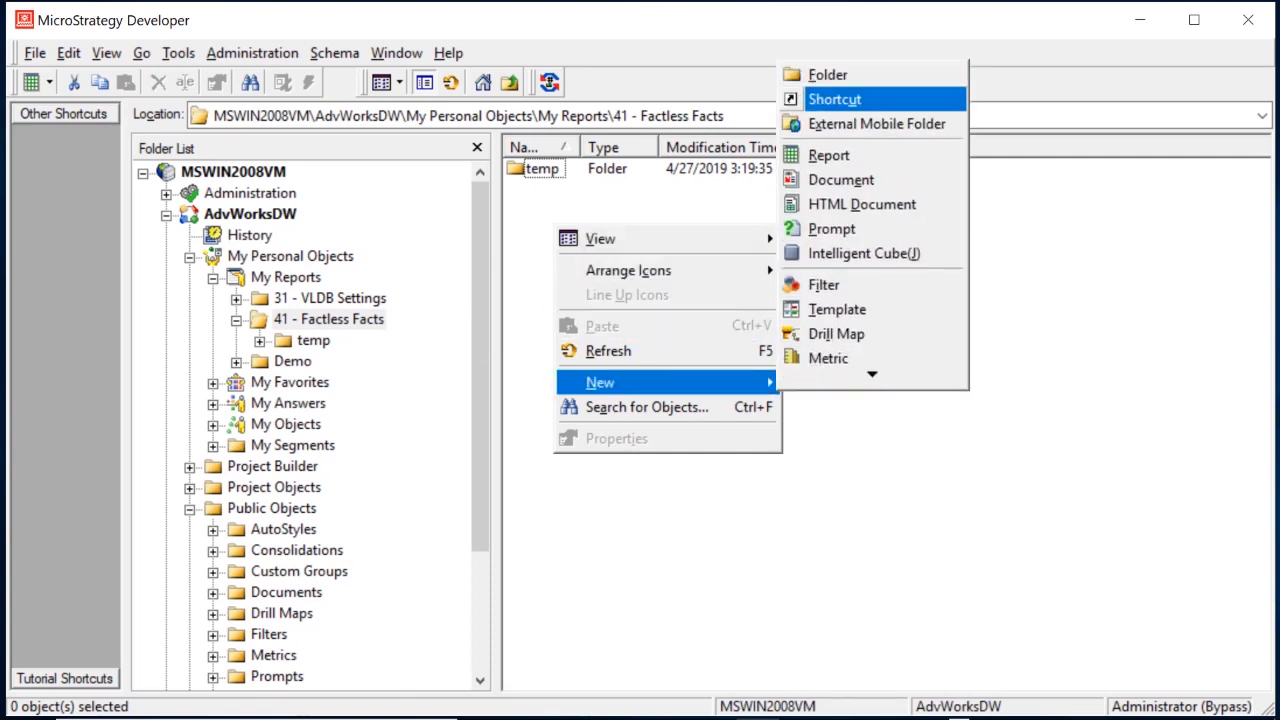
# - Create a new Empty Metric in the 41 - Factless Facts folder
pyautogui.click(828, 358)
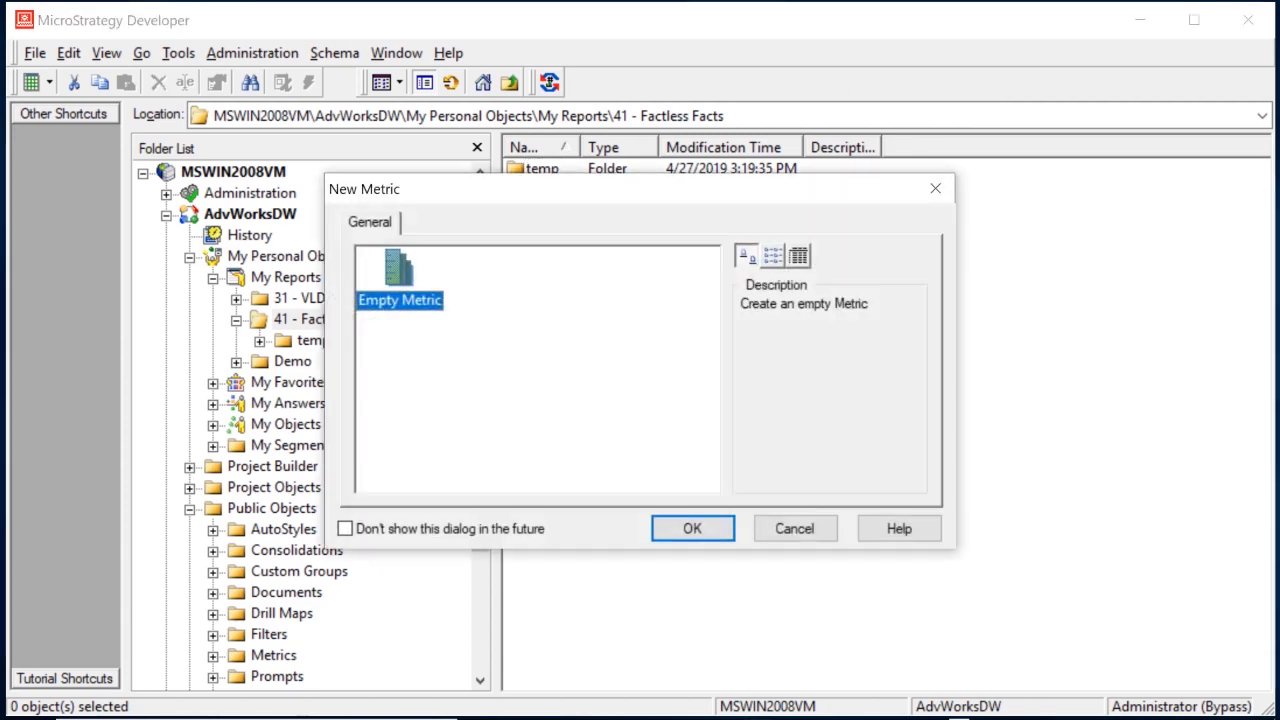
pyautogui.click(692, 528)
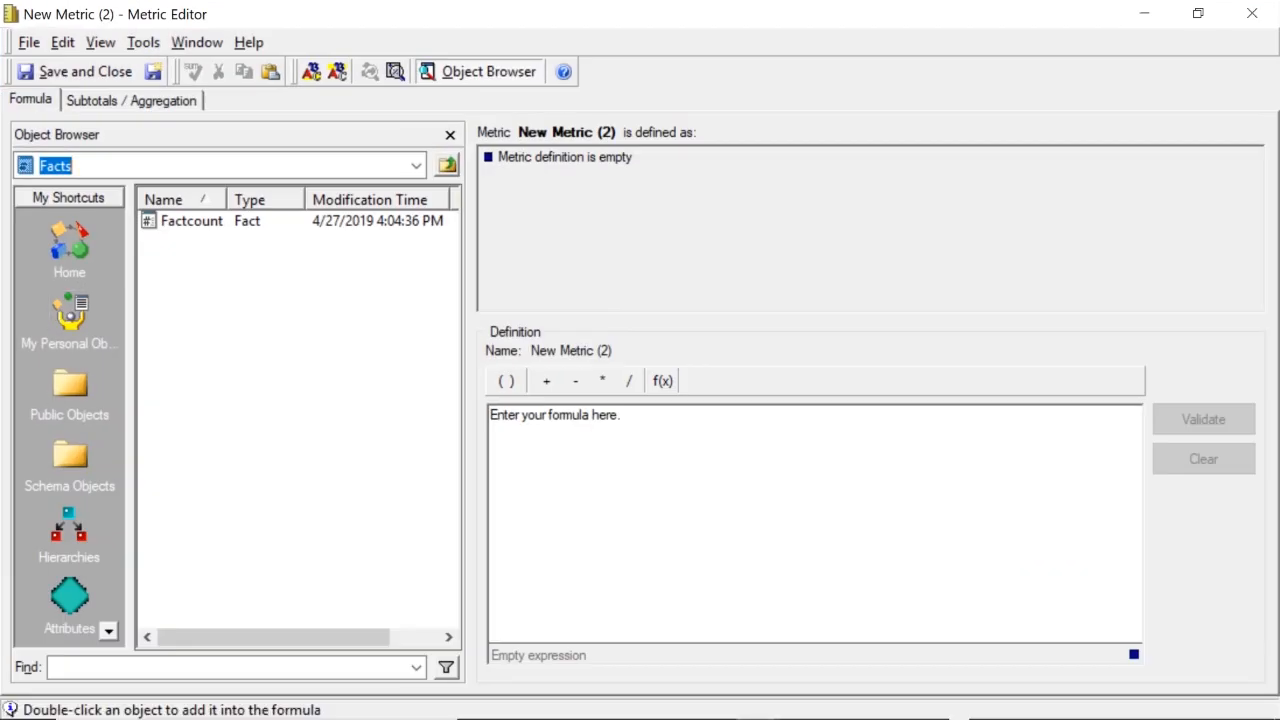
# - Define the metric as Sum(Factcount) and save it as Customer Promo Count
pyautogui.click(68, 456)
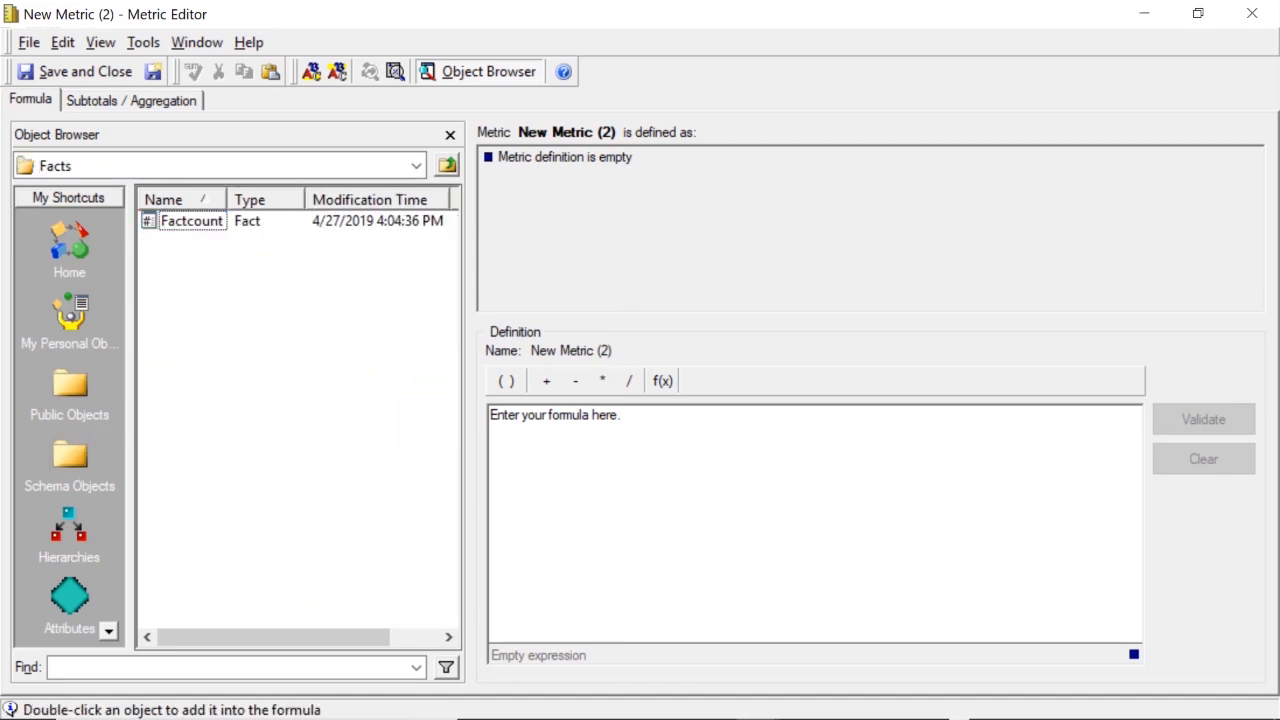
pyautogui.click(192, 220)
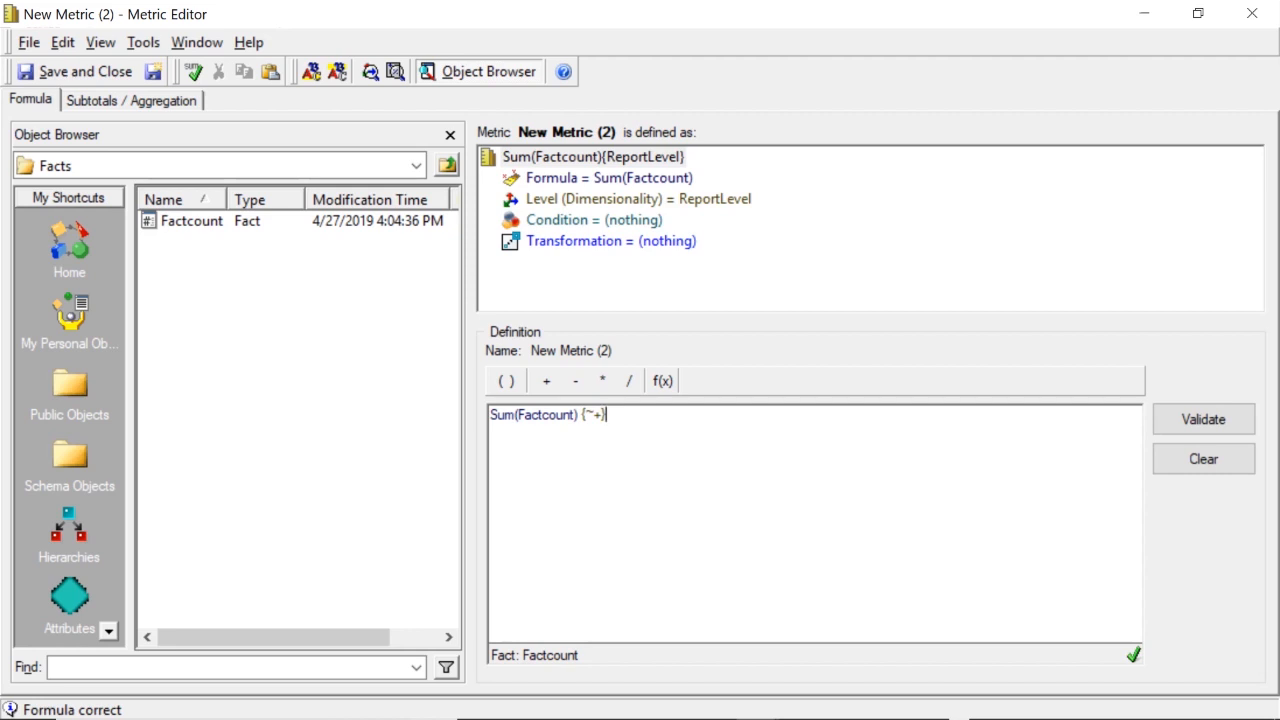
pyautogui.doubleClick(548, 414)
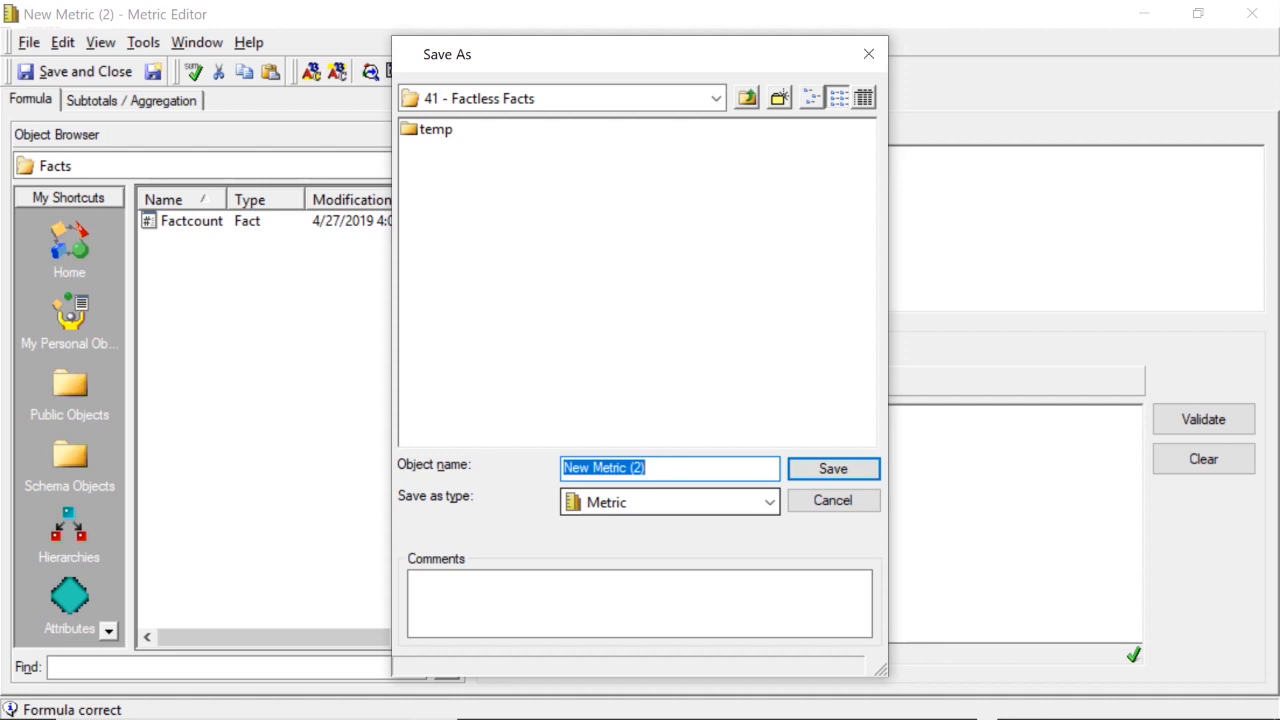
pyautogui.write('Pro')
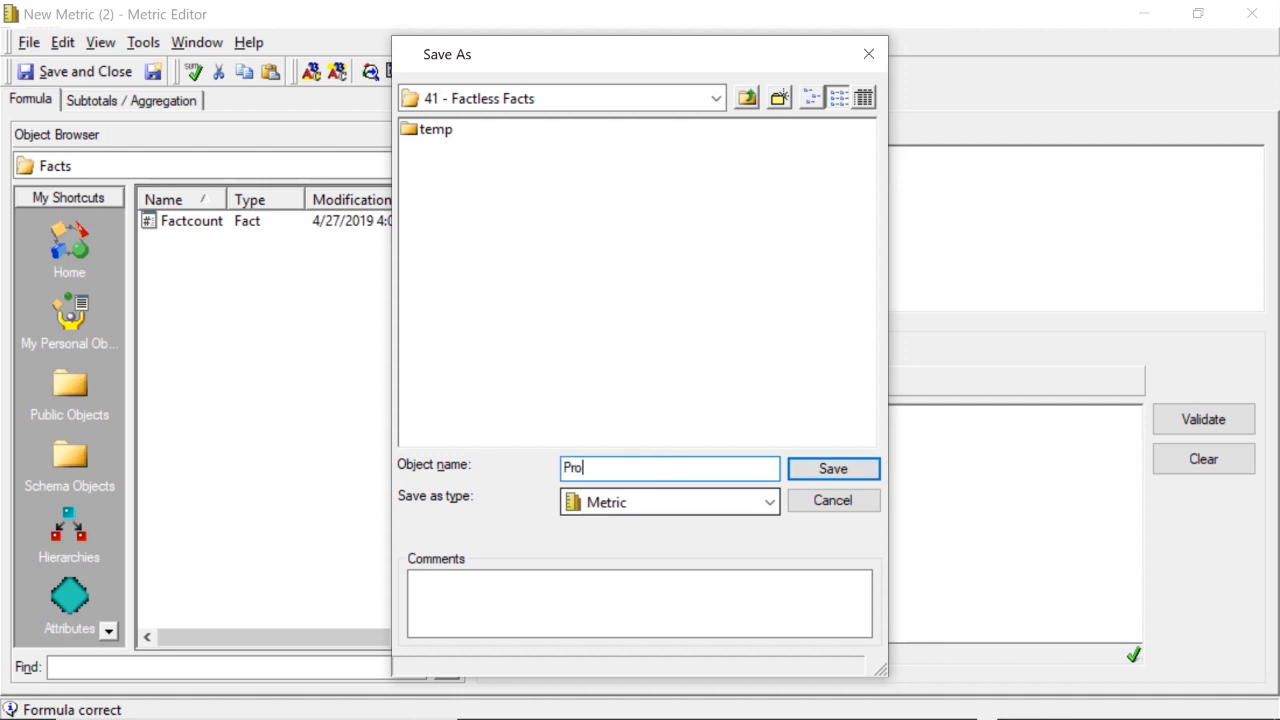
pyautogui.write('Customer Pr')
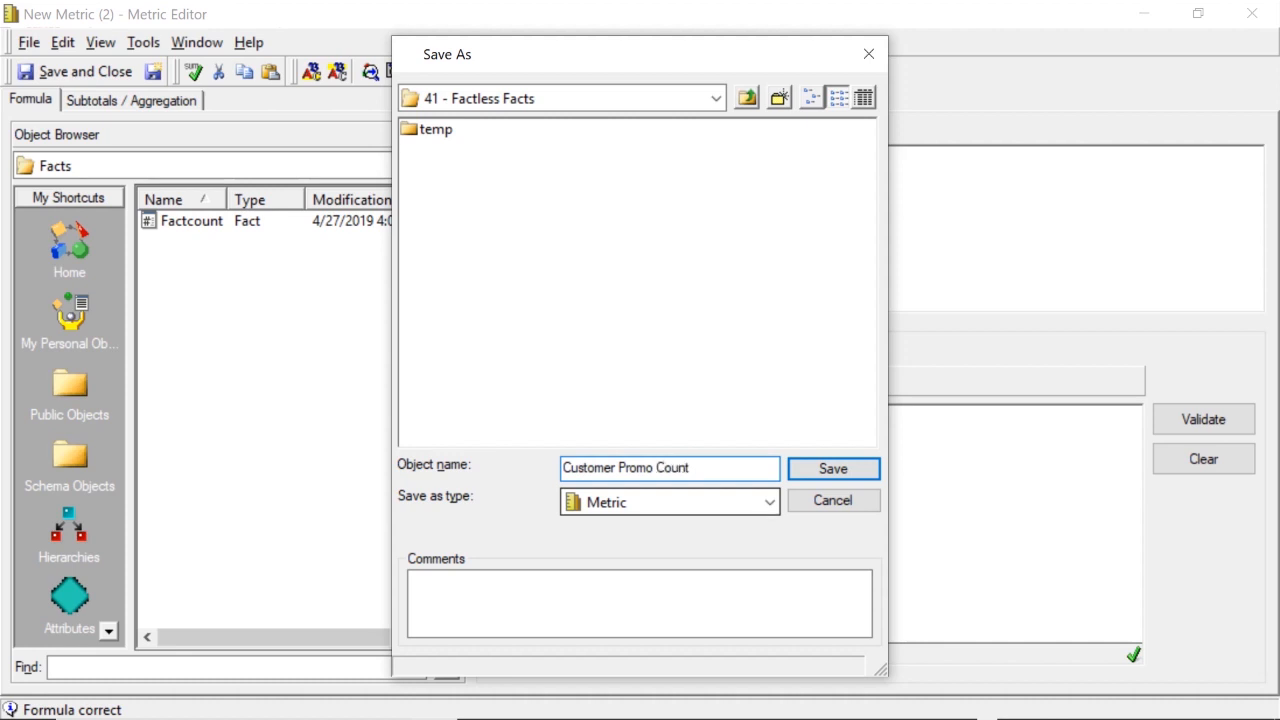
pyautogui.click(832, 468)
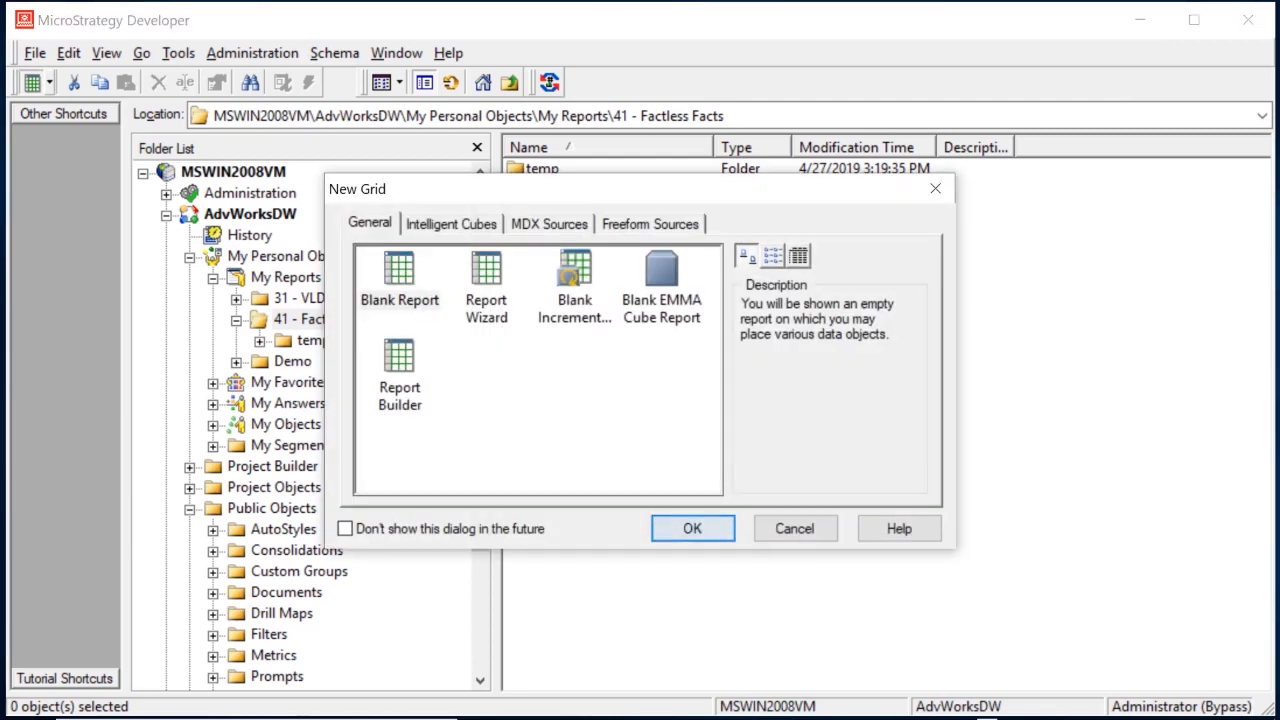
# - Run a blank report of Customer by Customer Promo Count, noting customers 11000 and 11006 count 2
pyautogui.click(692, 528)
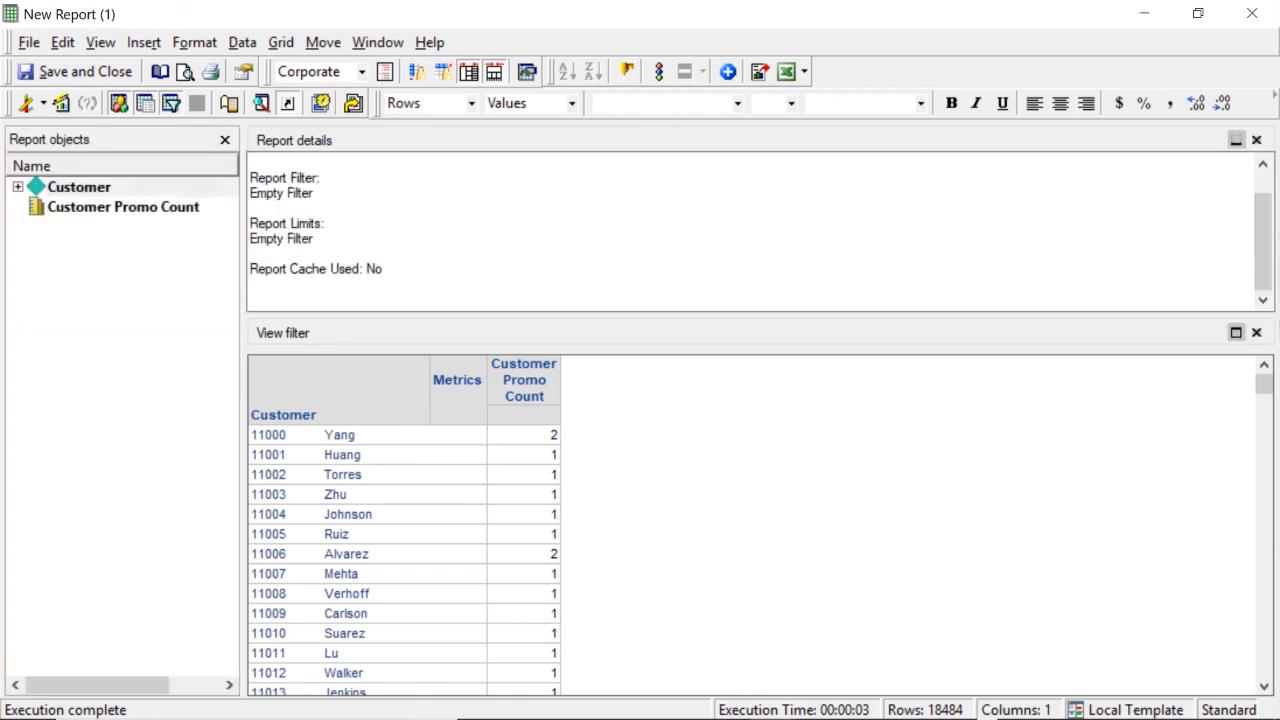
pyautogui.click(340, 434)
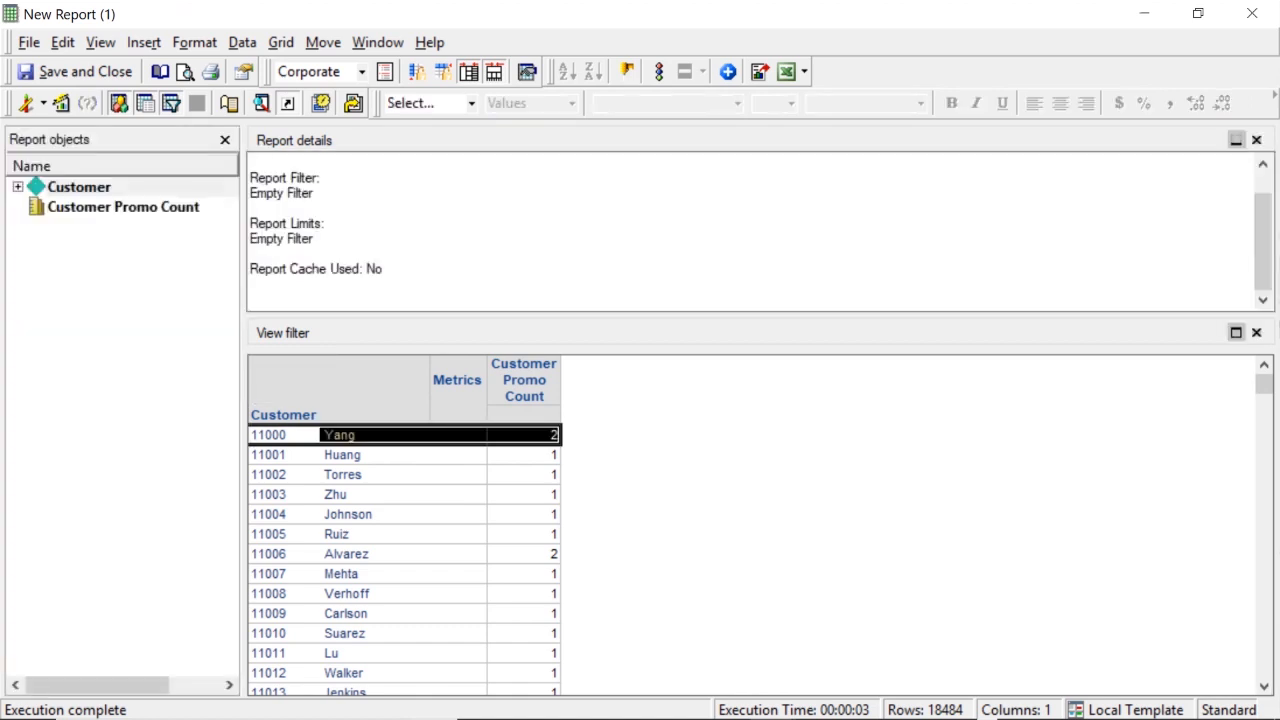
pyautogui.click(524, 434)
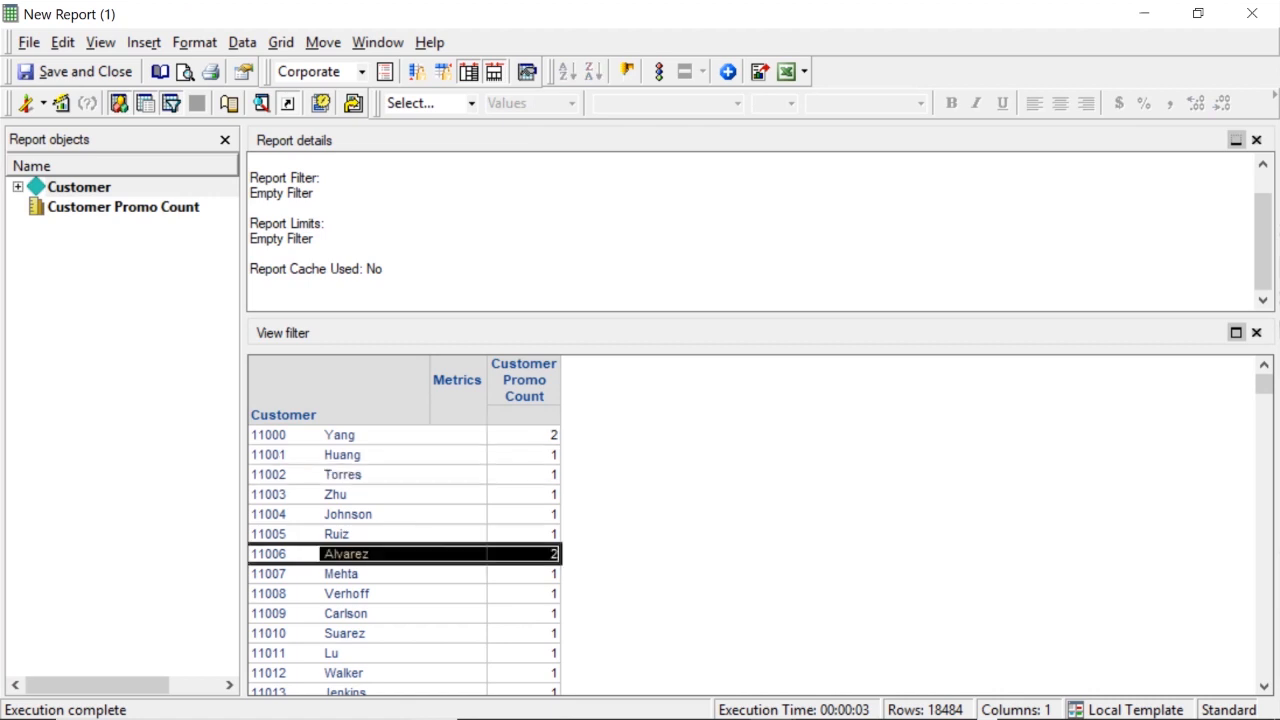
pyautogui.click(524, 552)
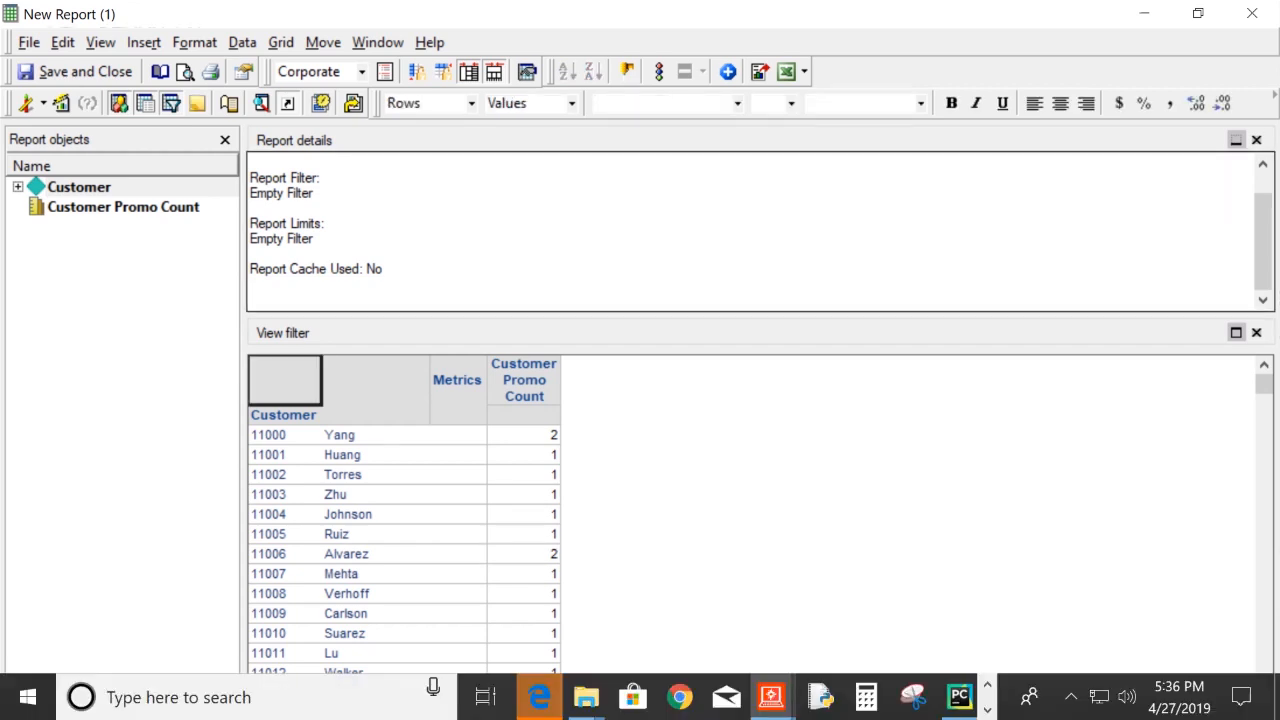
# - Switch the report to SQL View and highlight sum(a11.FactCount) from Rel_CustomerPromos
pyautogui.click(28, 104)
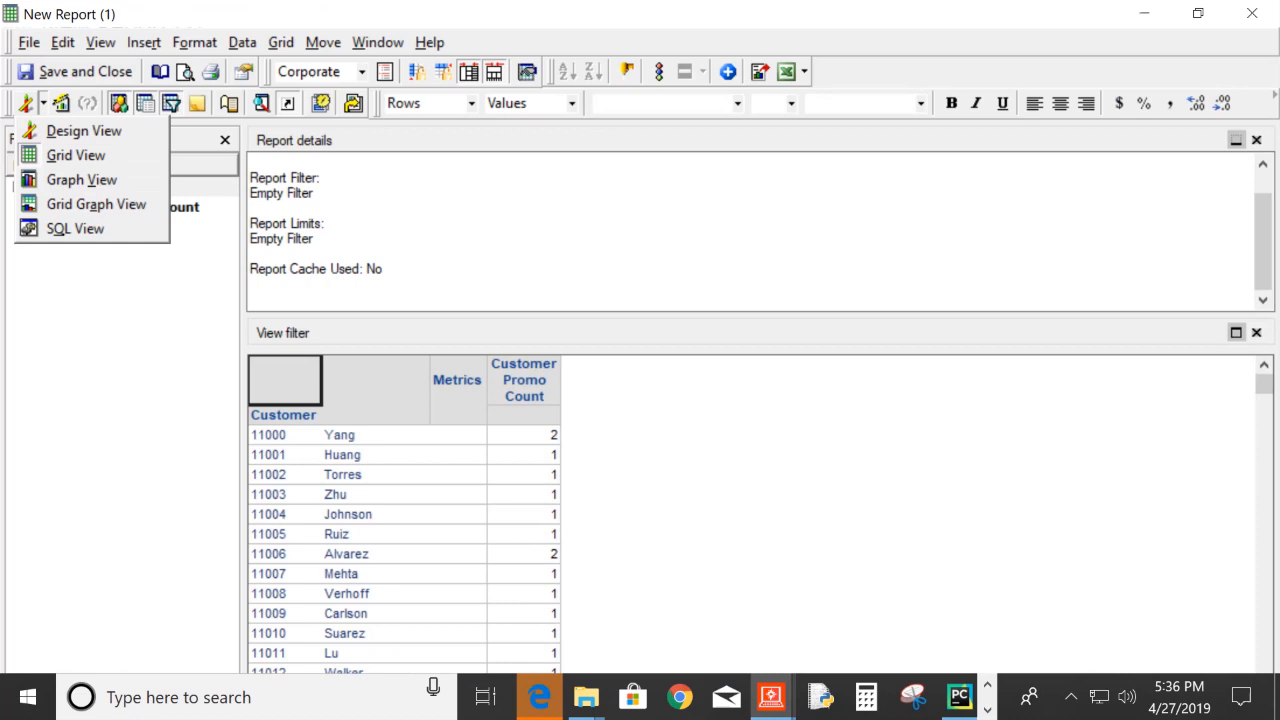
pyautogui.click(76, 228)
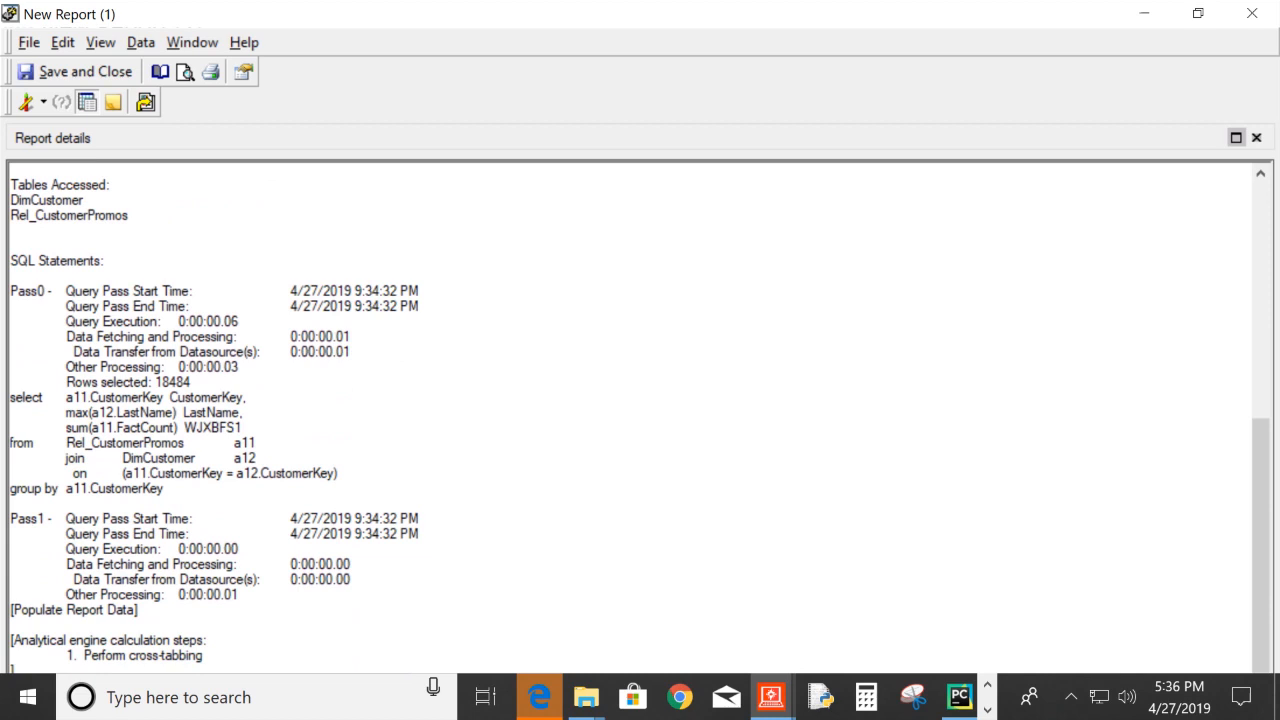
pyautogui.doubleClick(124, 442)
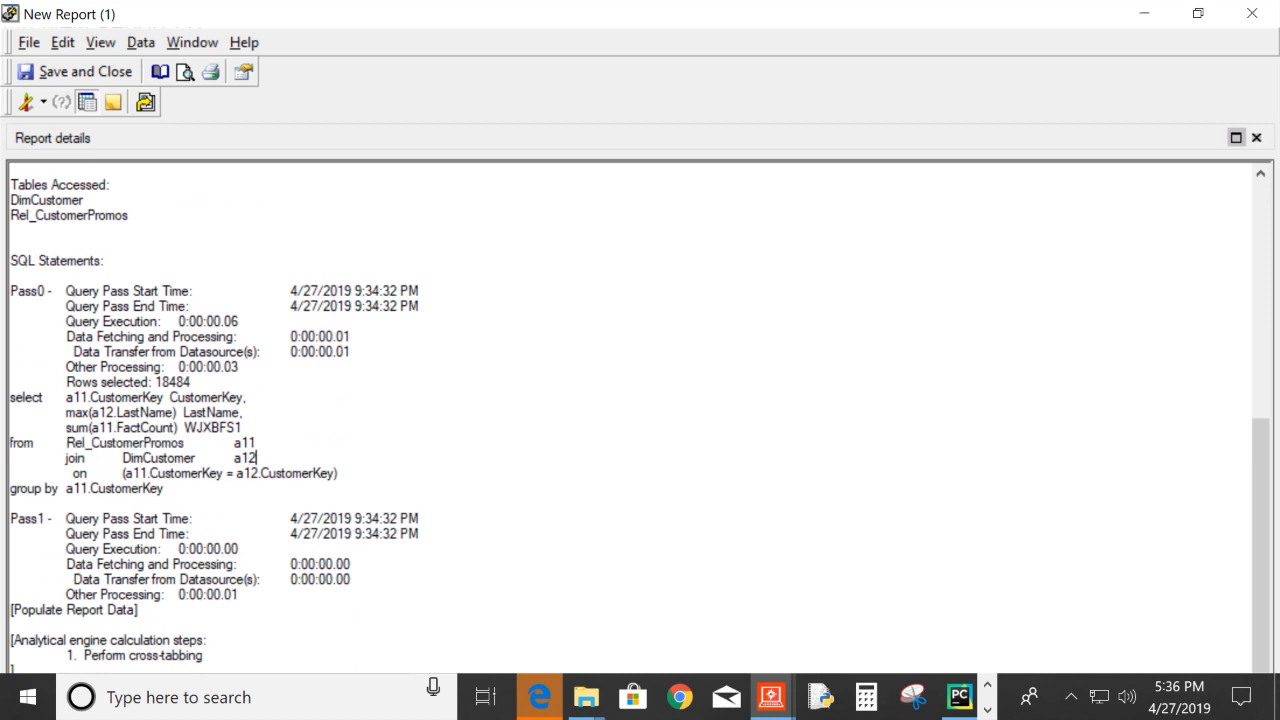
pyautogui.doubleClick(118, 428)
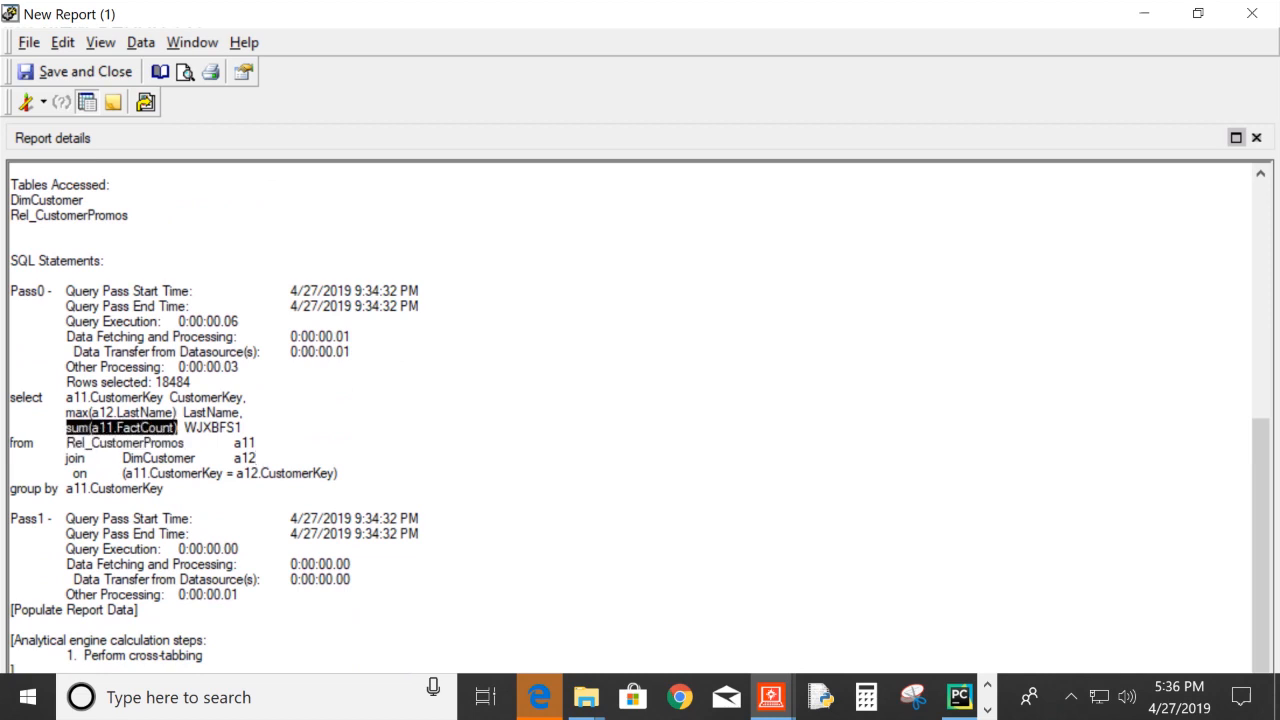